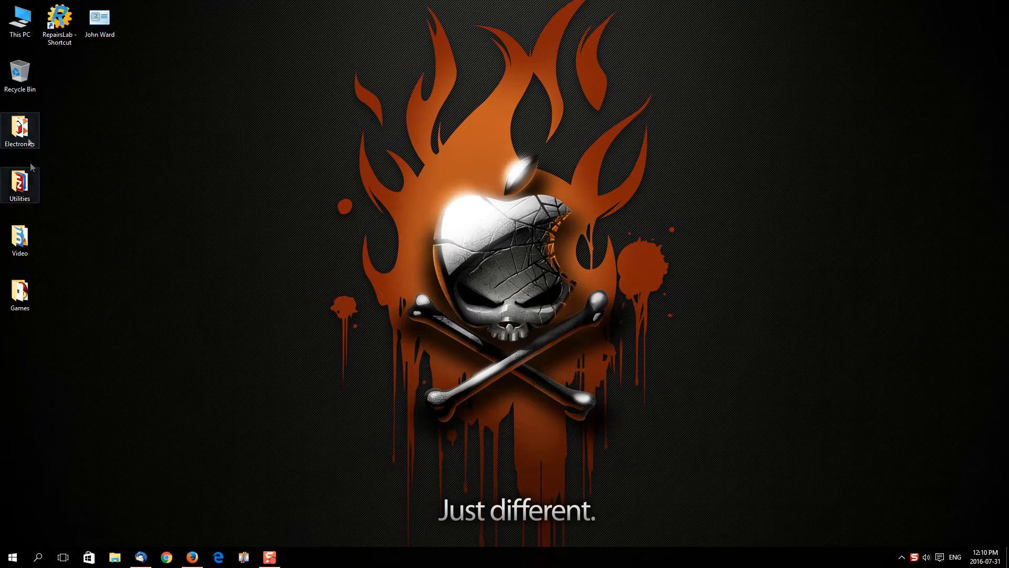
Open the desktop Electronics folder to list shortcuts like KiCad, Arduino and LTspice IV
double_click(20, 130)
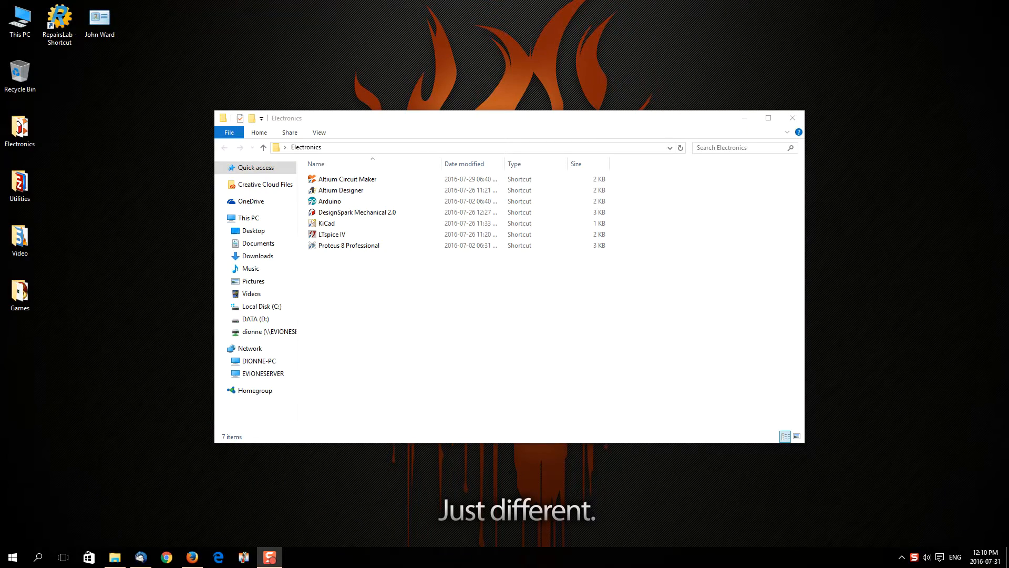
Launch Altium CircuitMaker from its shortcut in the Electronics folder
click(346, 178)
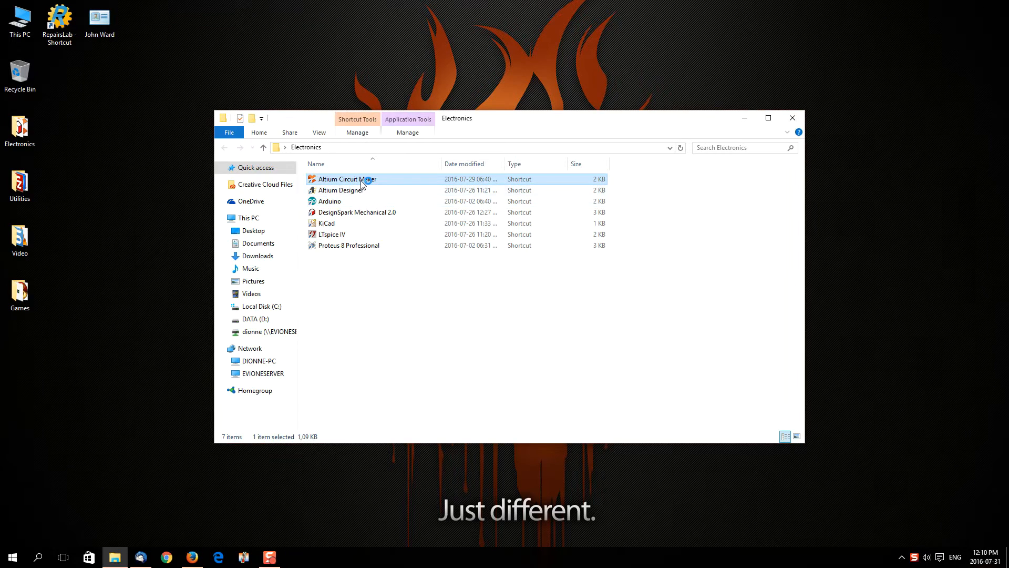
double_click(346, 179)
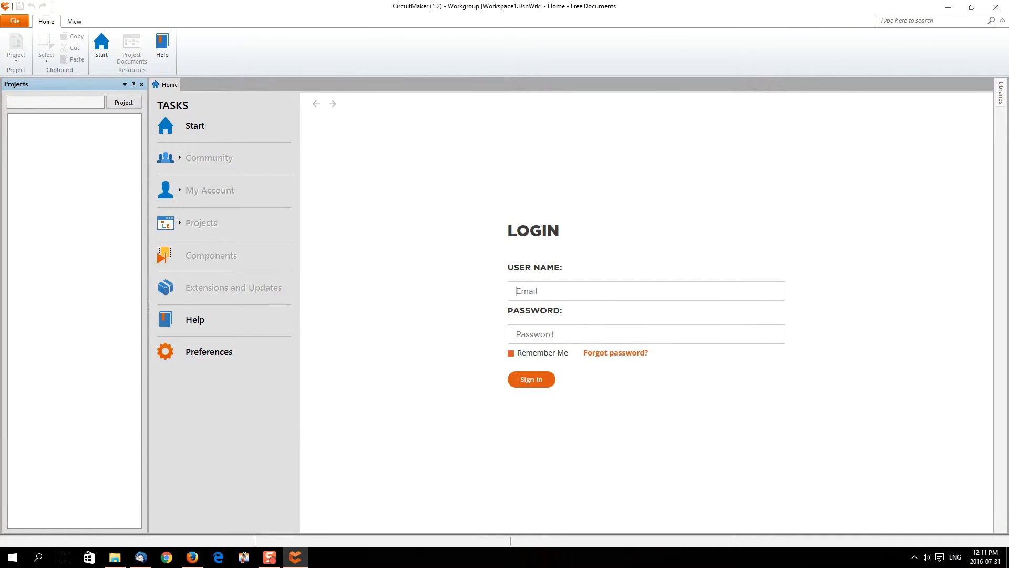
Enter the vione.co.za account email and password and sign in
click(646, 290)
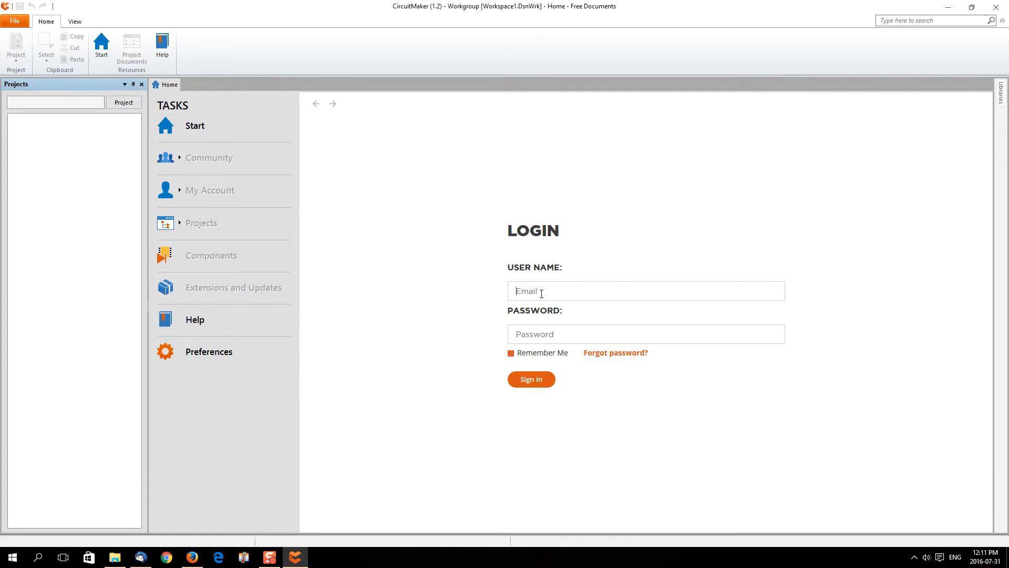
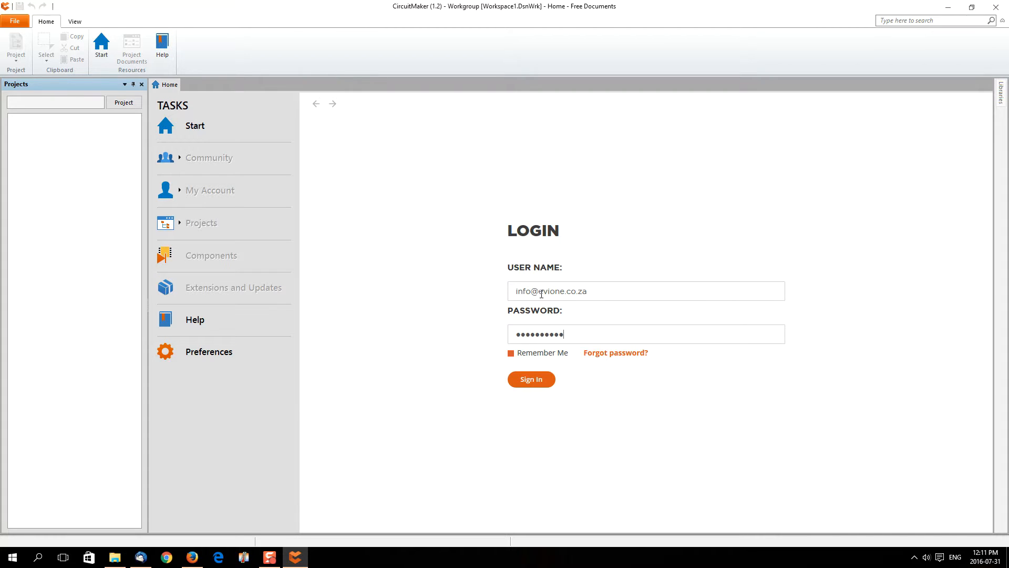
click(531, 379)
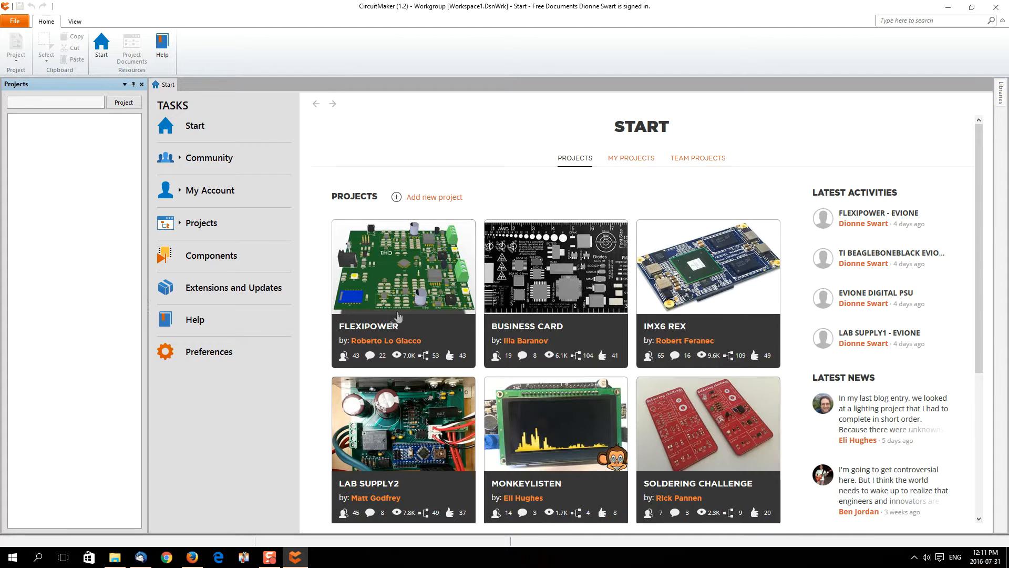
mouse_move(877, 230)
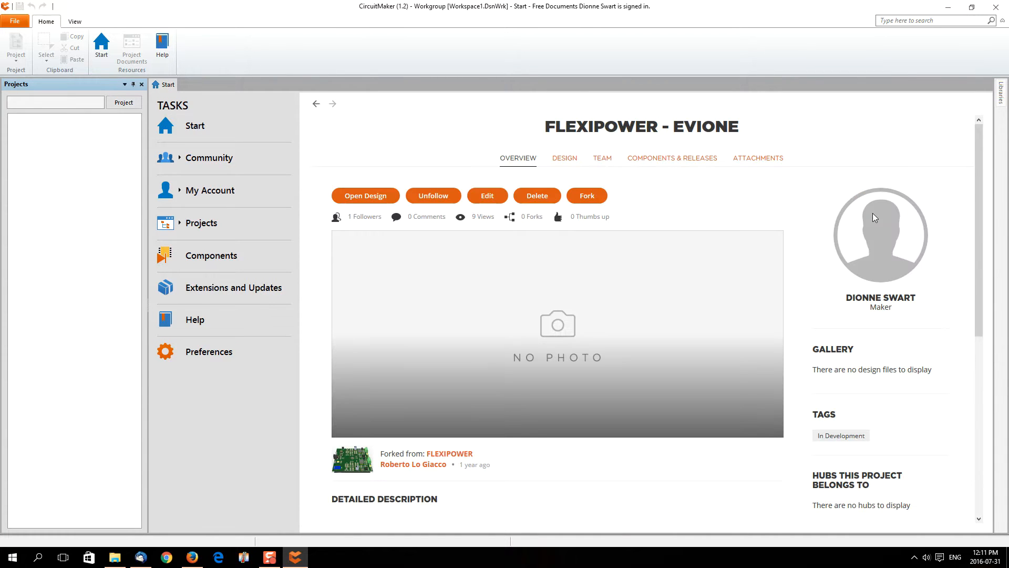
Expand Projects and open the TI BeagleBoneBlack Evione Edition recent project
click(201, 223)
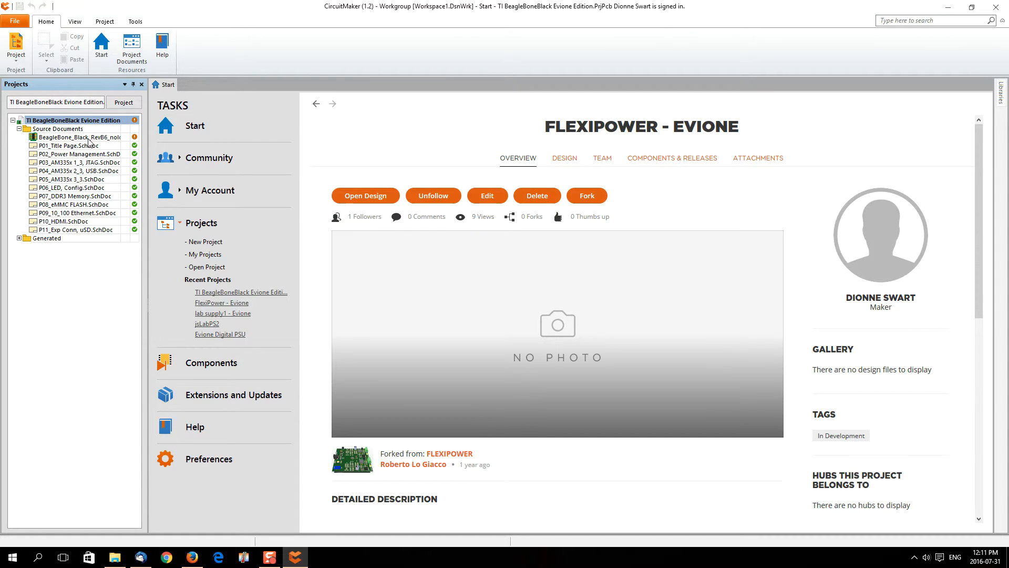
Open BeagleBone_Black_RevB6_nologo.CMPcbDoc in the PCB editor
double_click(77, 137)
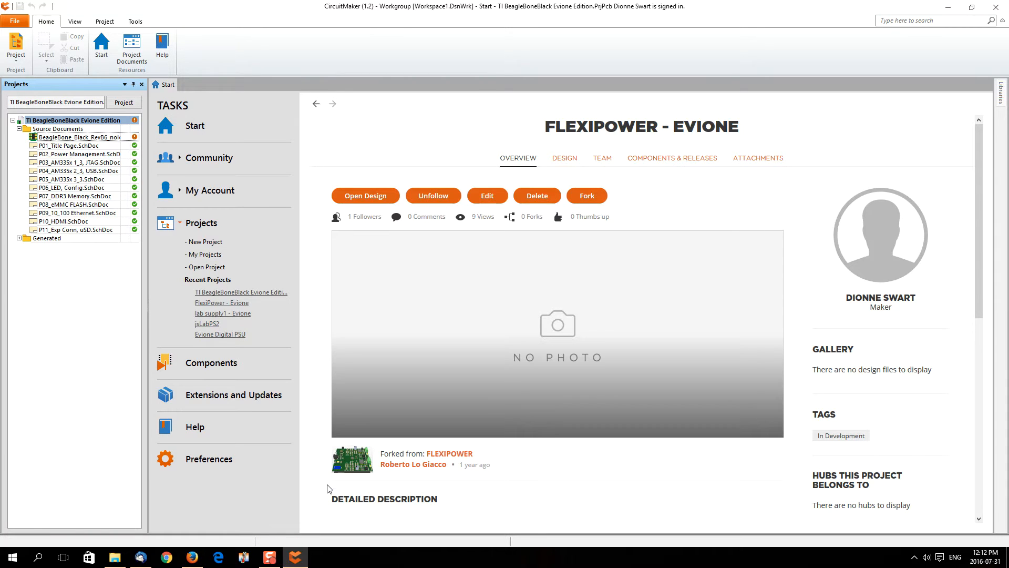
double_click(77, 136)
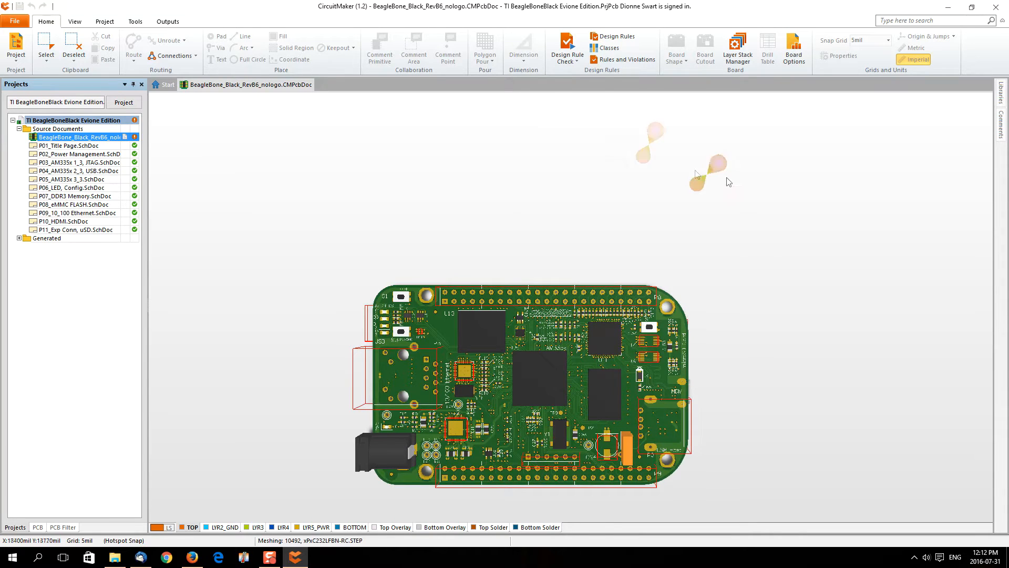
mouse_move(597, 407)
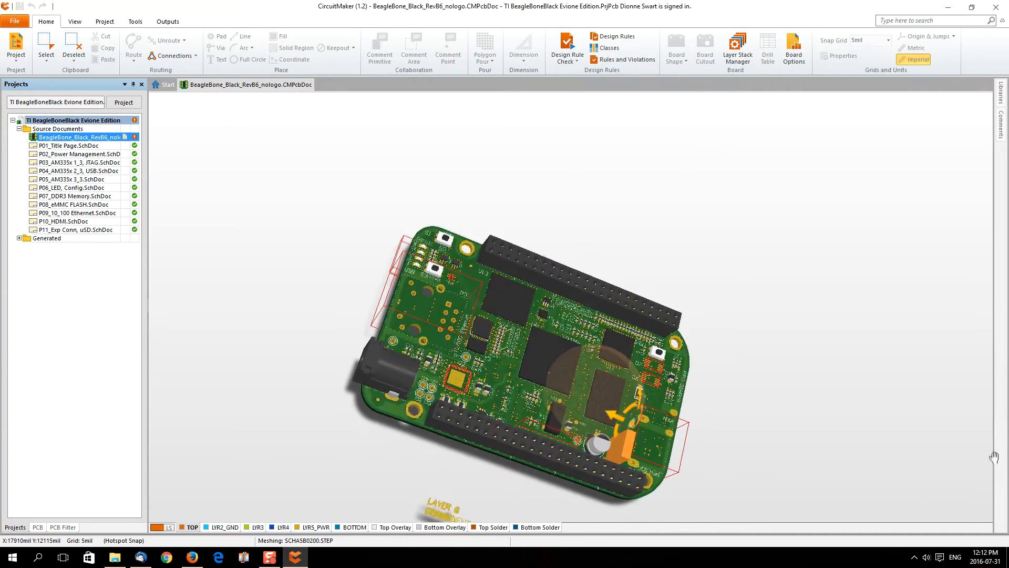
Orbit the 3D BeagleBone Black board to view its components at an angle
drag(631, 413, 528, 379)
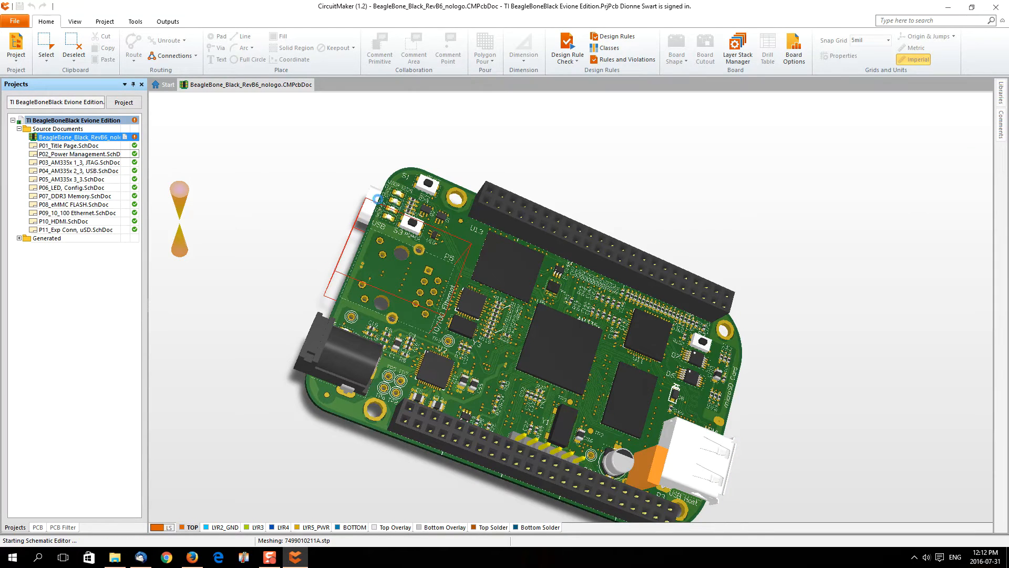
mouse_move(385, 134)
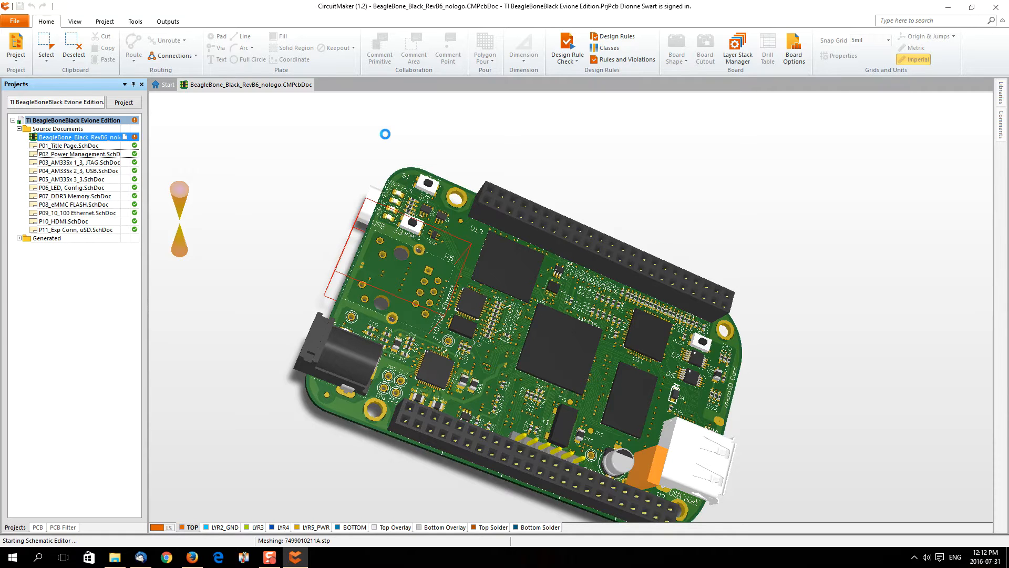
mouse_move(386, 139)
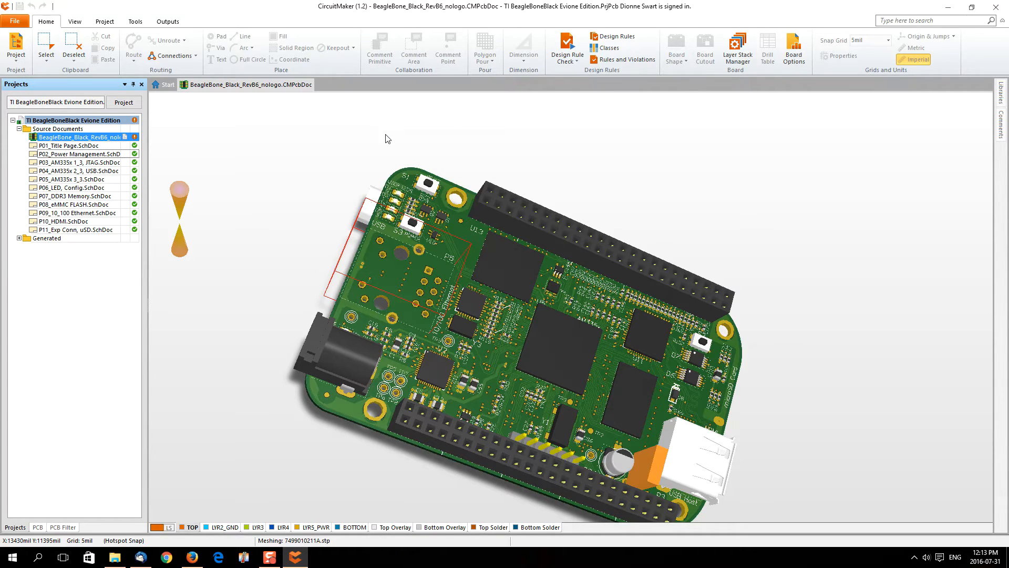
Open the P02_Power Management.SchDoc schematic sheet
double_click(78, 154)
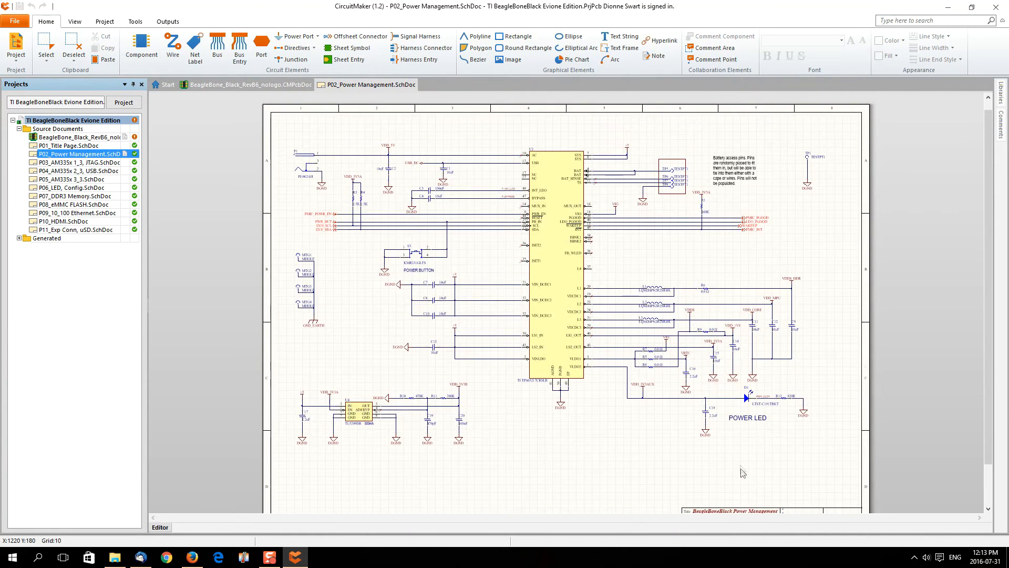
mouse_move(581, 282)
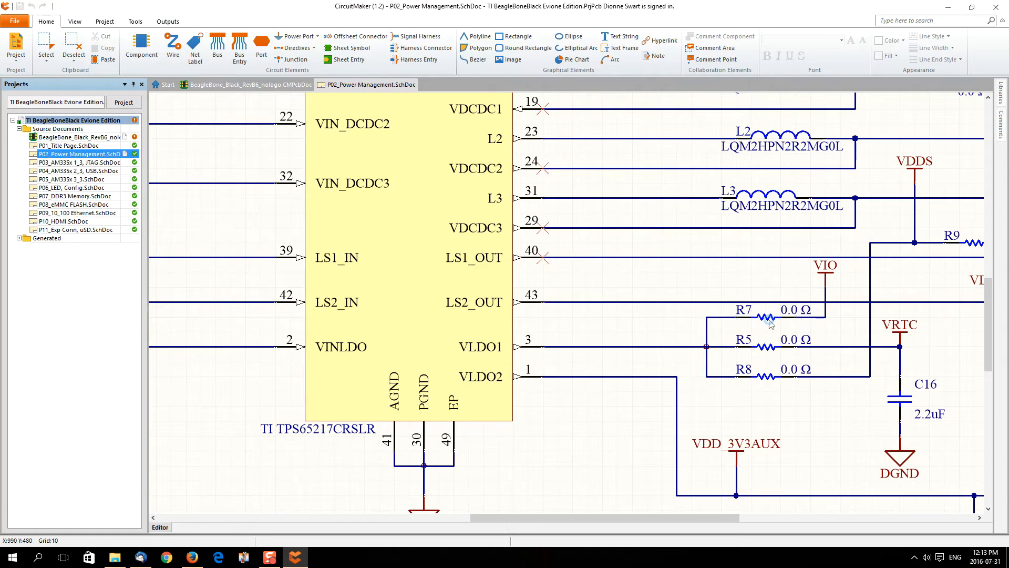
Check resistor R7's properties, then view inductor L3's parameters (LQM2HPN2R2MG0L, 2.2 µH)
click(769, 317)
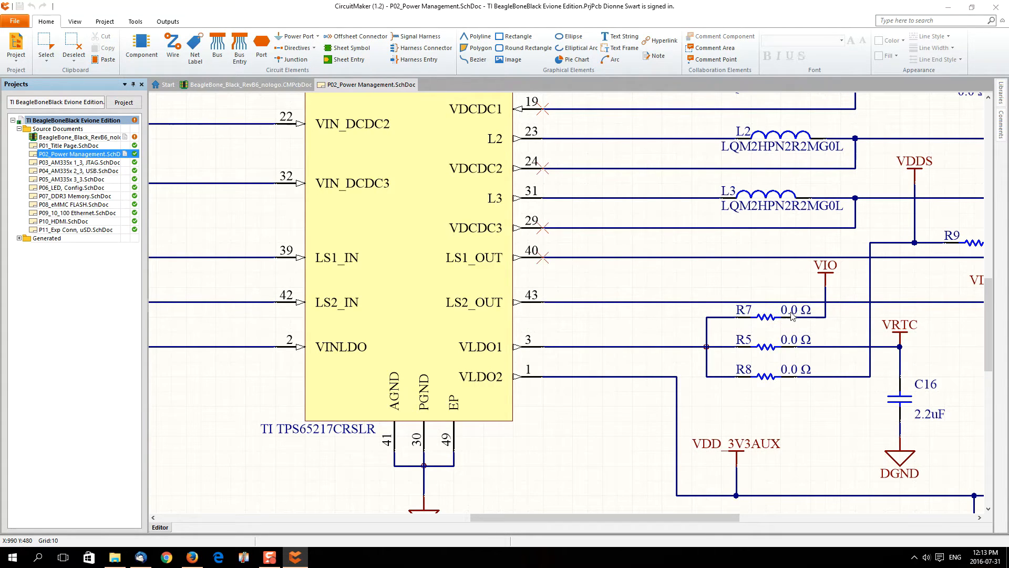
double_click(768, 309)
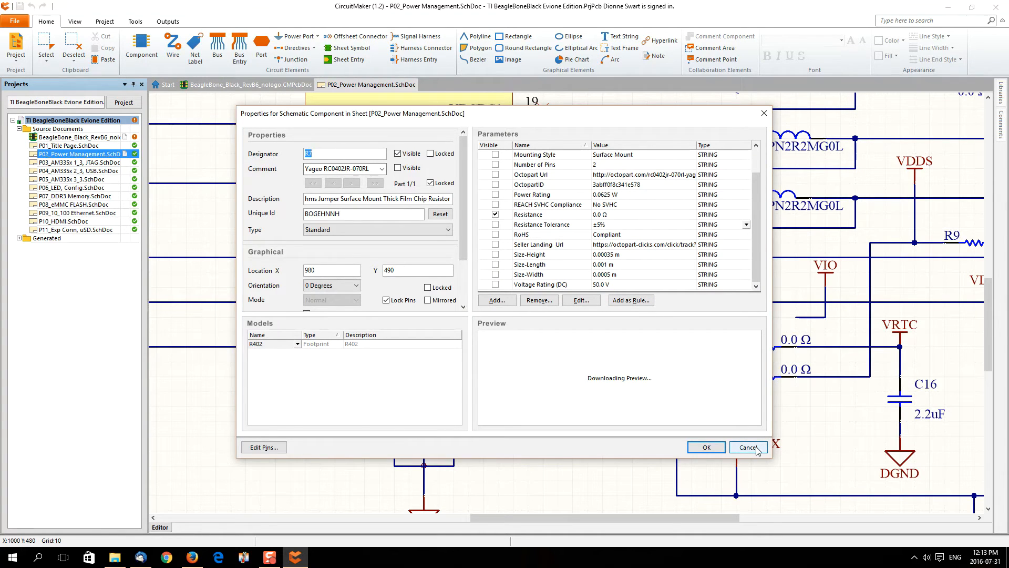
click(746, 447)
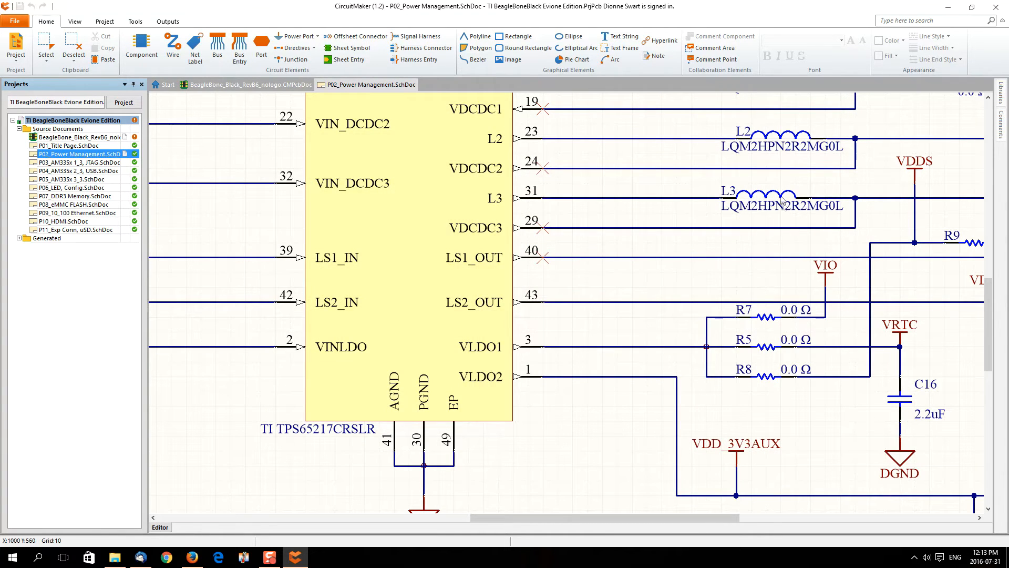
mouse_move(779, 194)
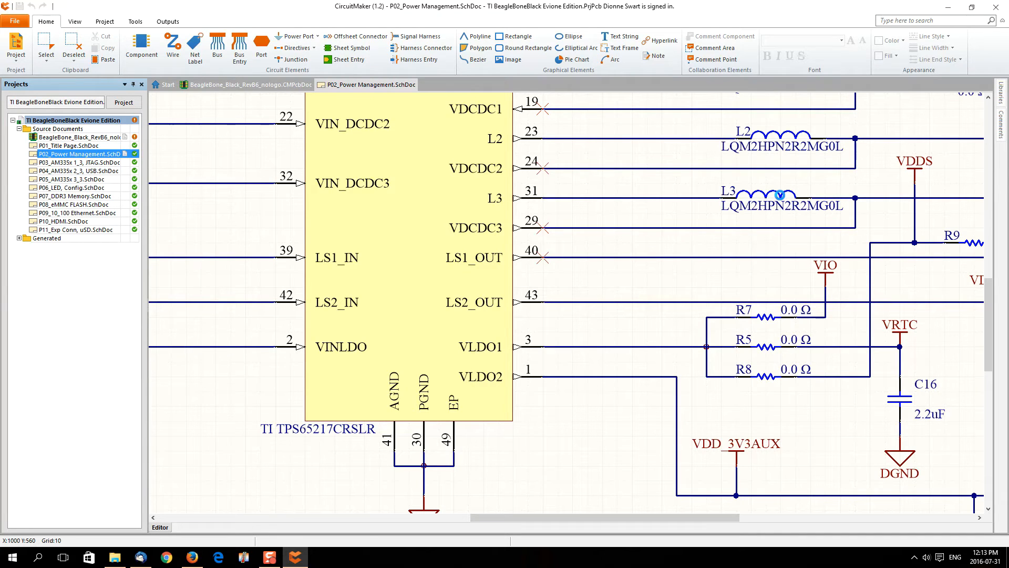
double_click(779, 195)
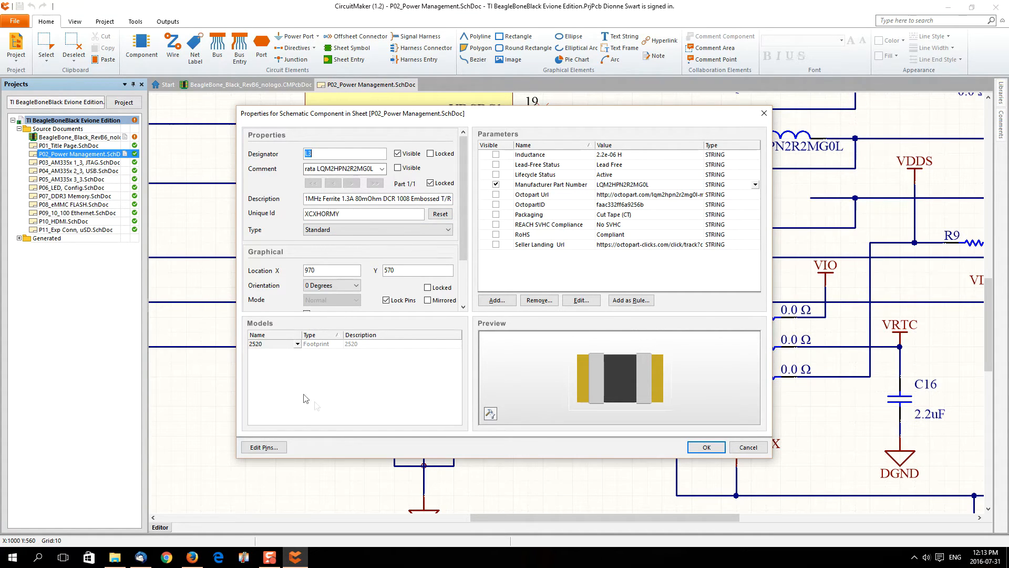
mouse_move(584, 188)
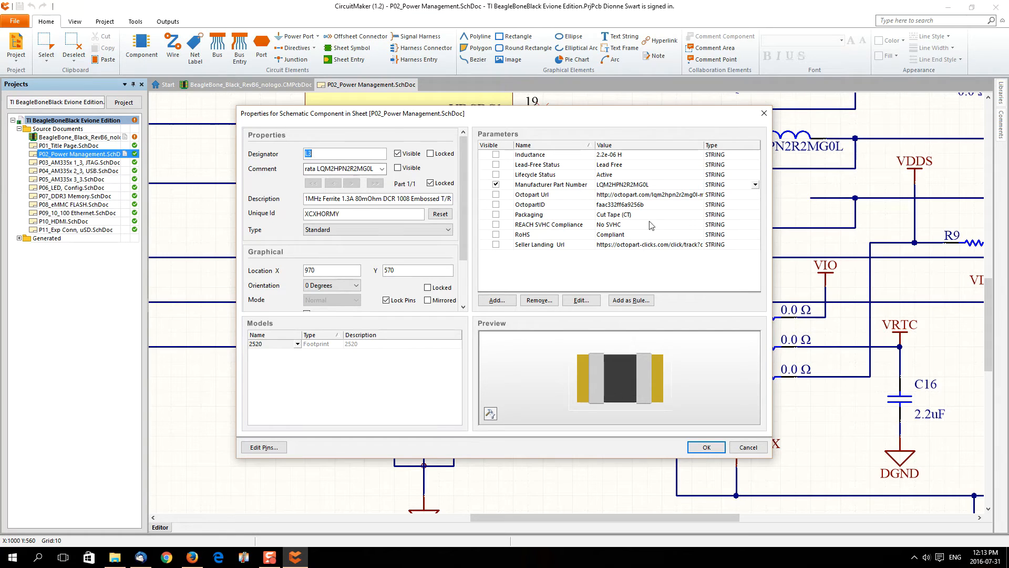
mouse_move(695, 321)
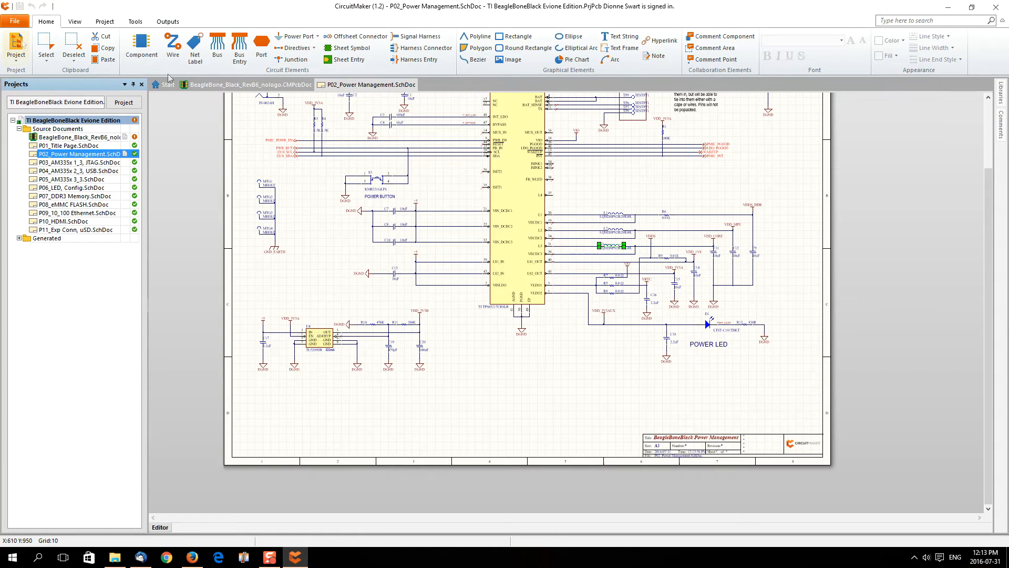
Close all BeagleBoneBlack project documents and return to the community projects Start page
click(15, 21)
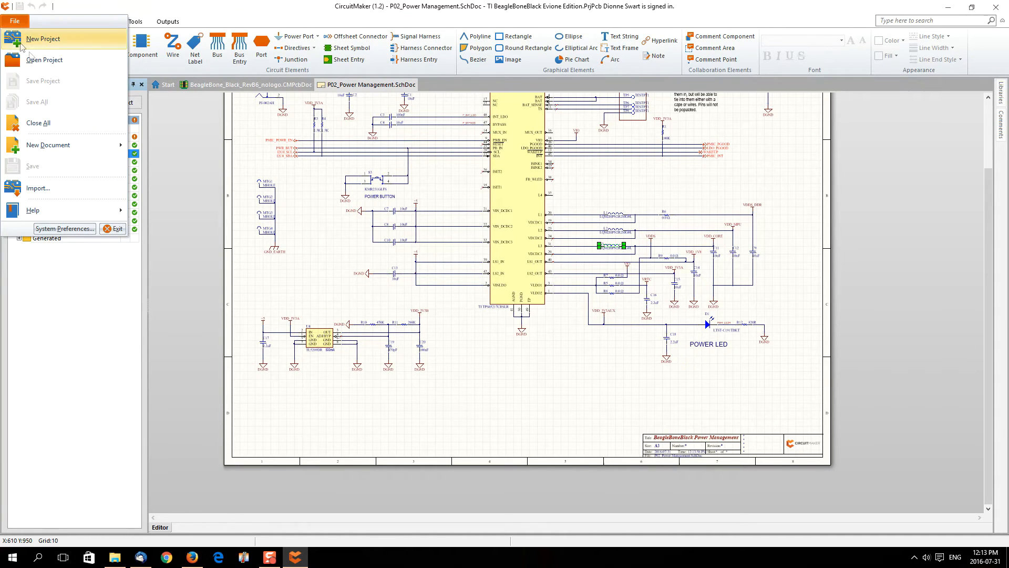
click(37, 123)
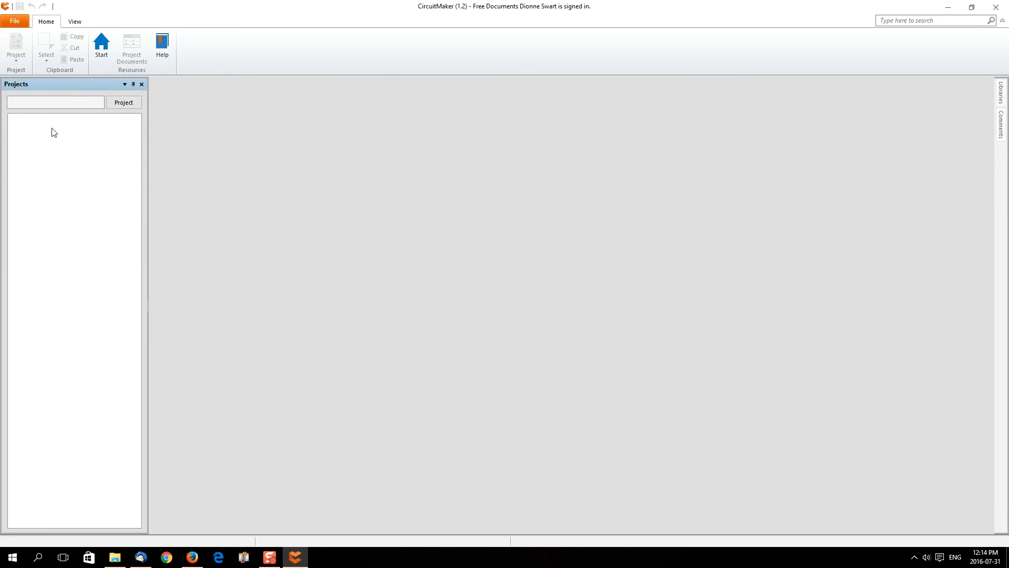
click(101, 45)
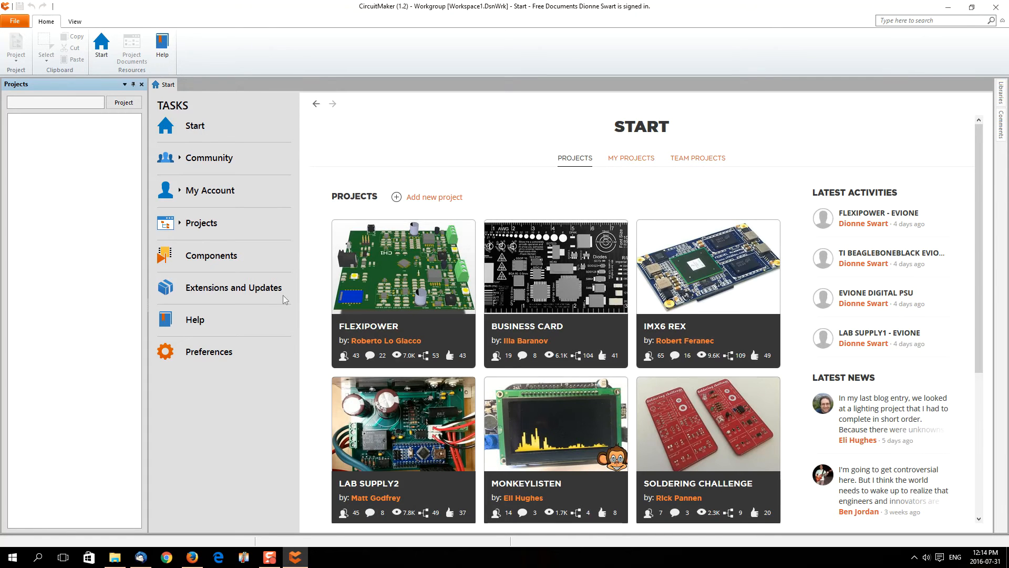
Find the LAB SUPPLY2 card, view its overview and open the design
scroll(down, 3)
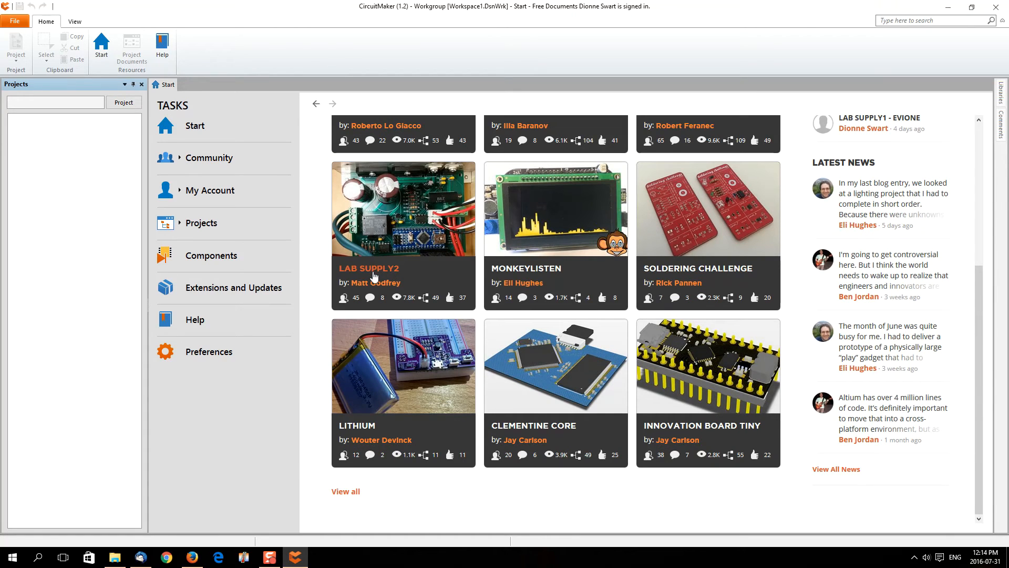
mouse_move(611, 270)
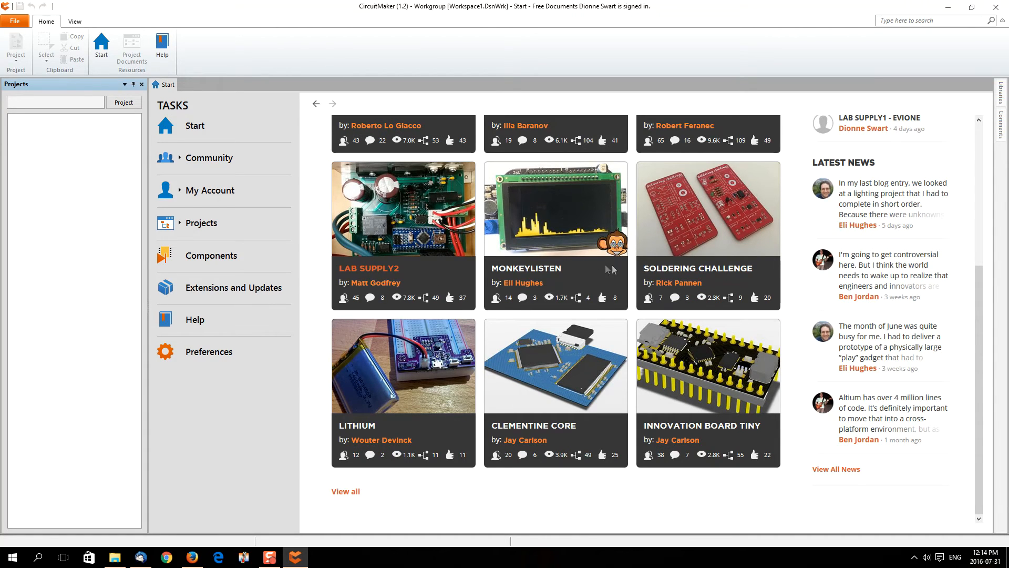
click(403, 208)
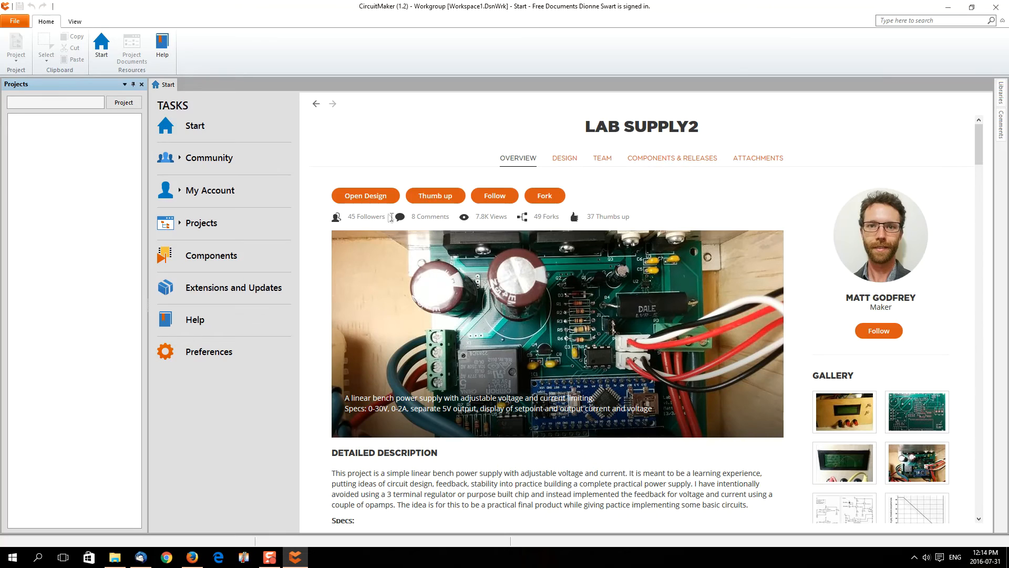
click(365, 195)
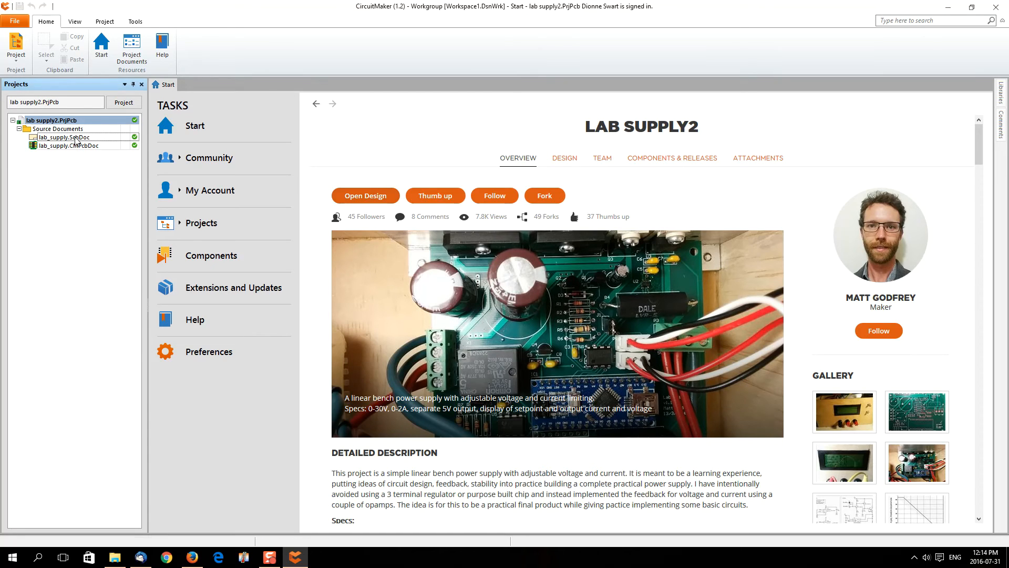
Open the lab_supply.SchDoc schematic sheet
double_click(64, 137)
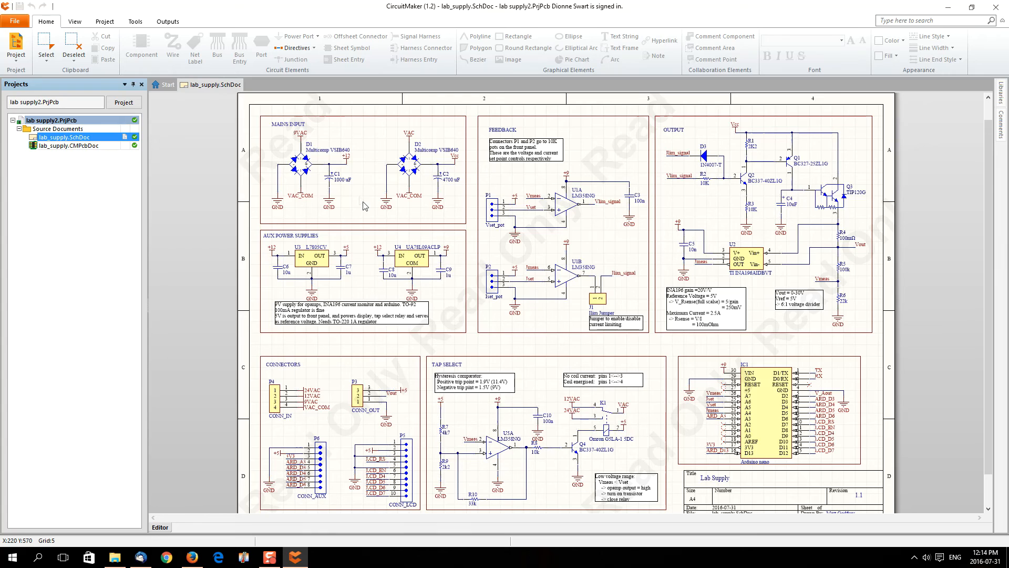
mouse_move(925, 327)
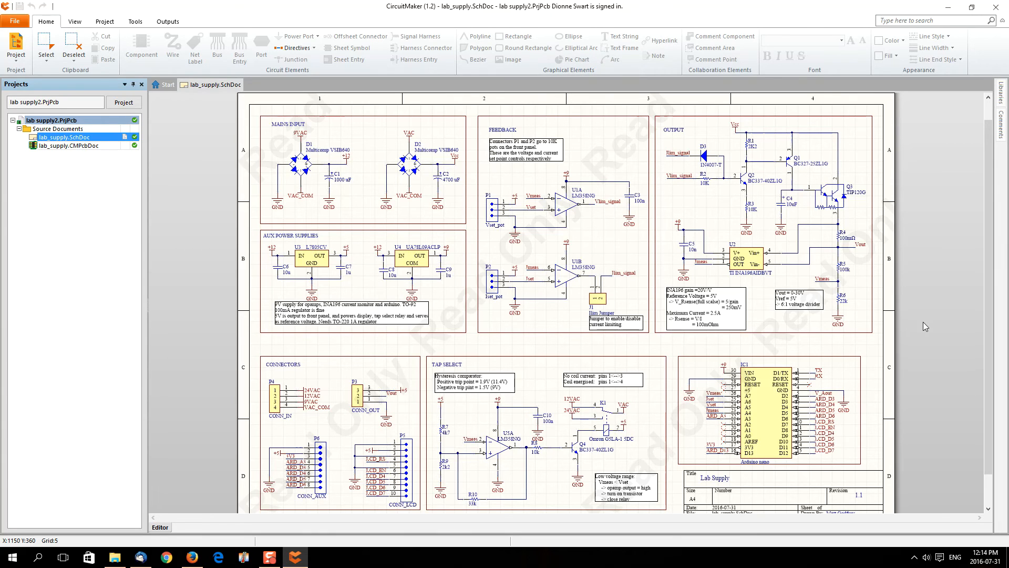
mouse_move(780, 436)
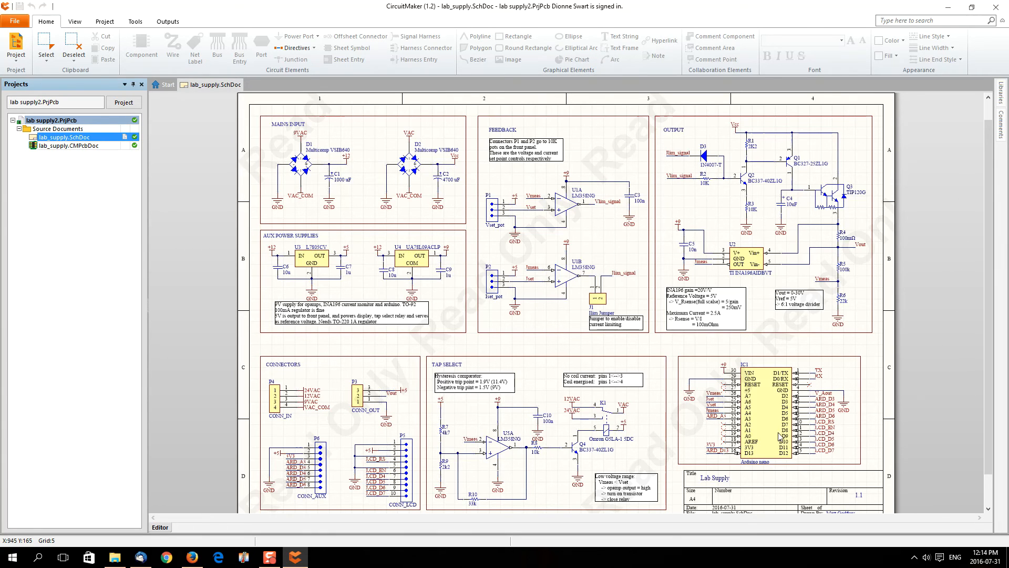
mouse_move(531, 298)
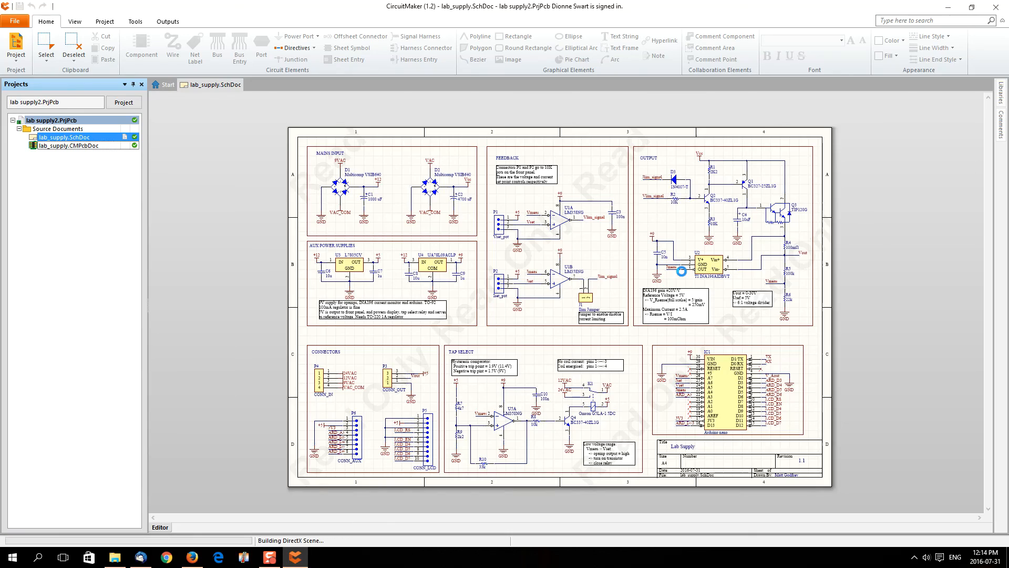
Open the lab_supply.CMPcbDoc PCB layout
click(284, 84)
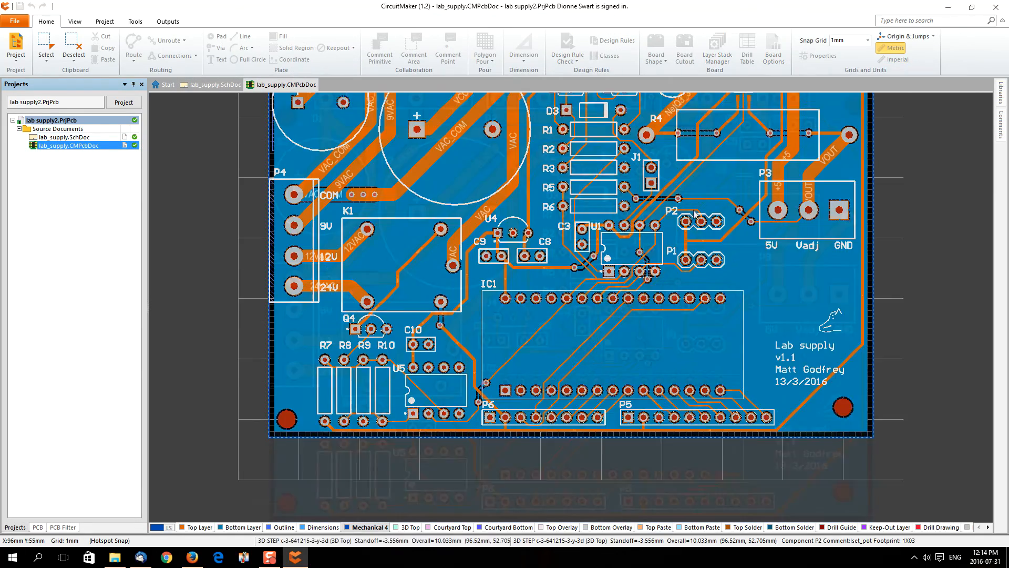